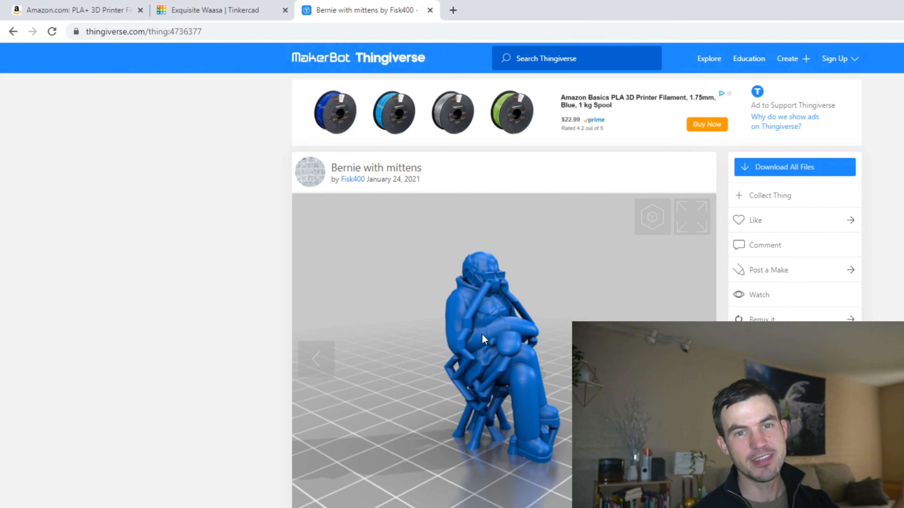
{"action": "mouse_move", "coordinate": [450, 413]}
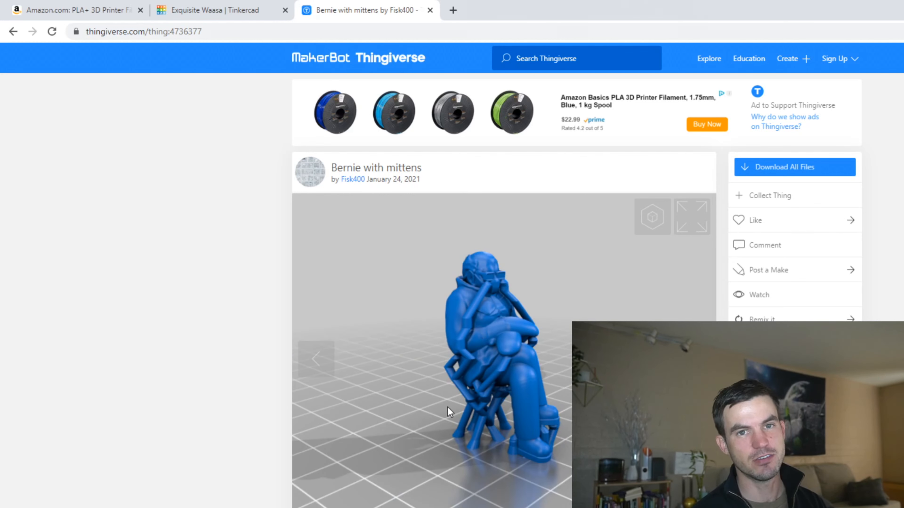
{"action": "mouse_move", "coordinate": [504, 457]}
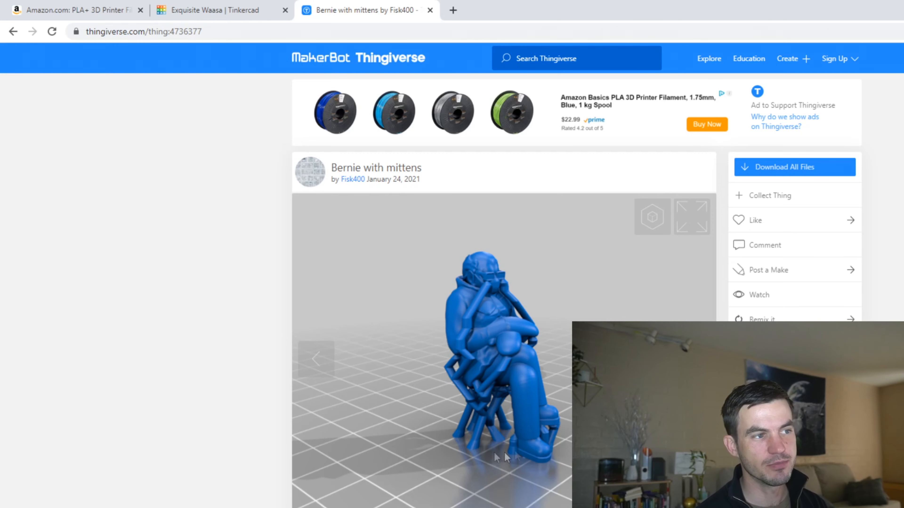
{"action": "mouse_move", "coordinate": [493, 451]}
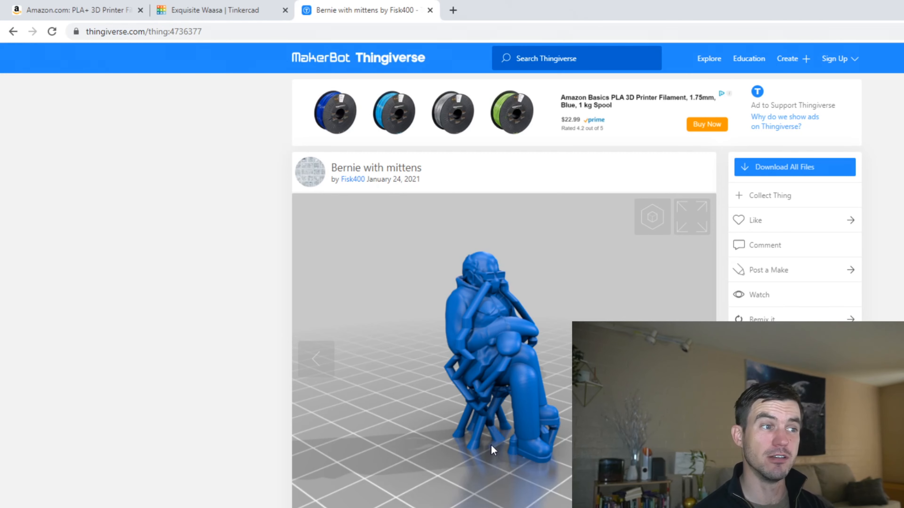
{"action": "mouse_move", "coordinate": [524, 457]}
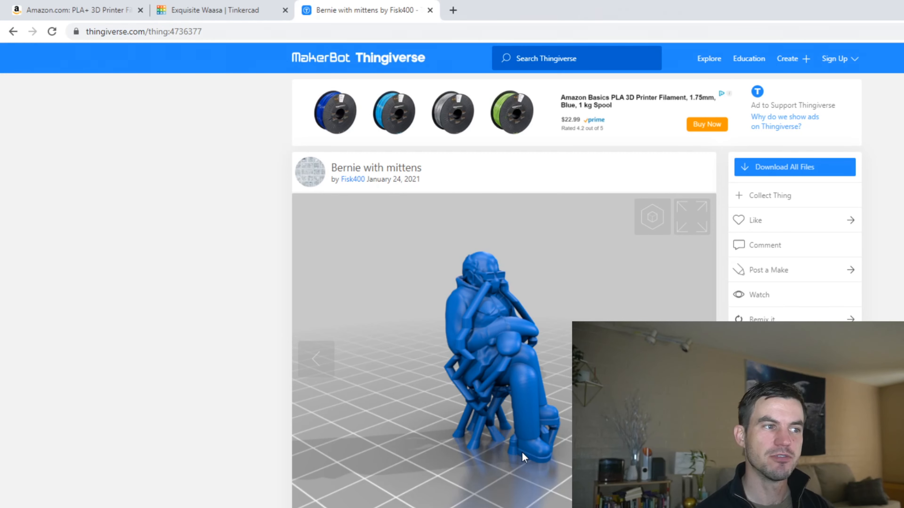
{"action": "mouse_move", "coordinate": [550, 400]}
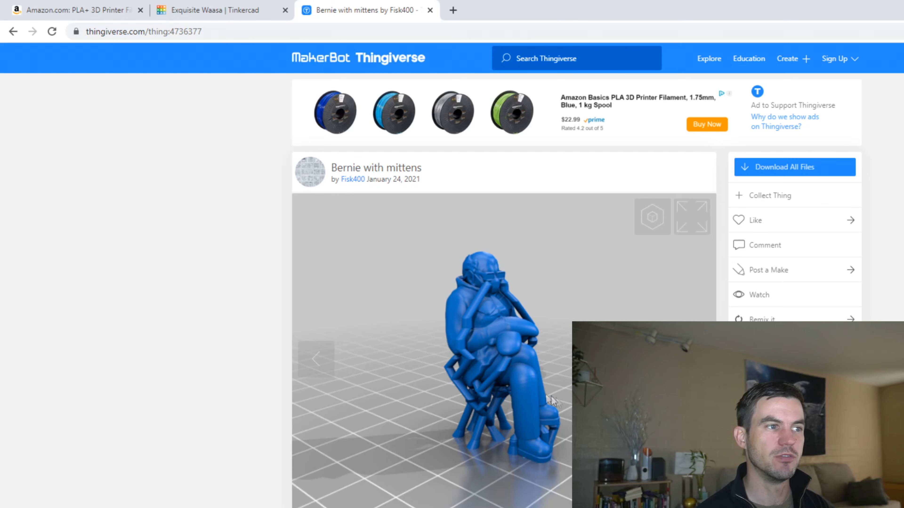
{"action": "mouse_move", "coordinate": [478, 379]}
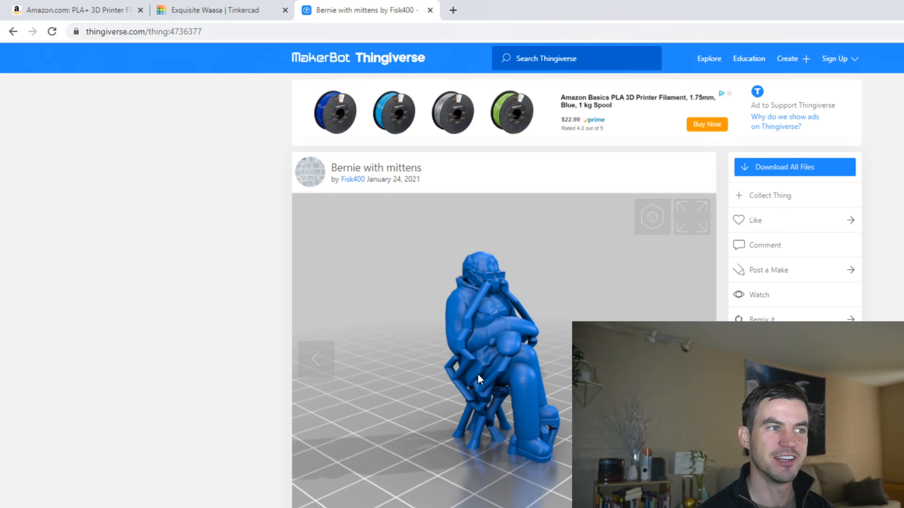
{"action": "mouse_move", "coordinate": [514, 337]}
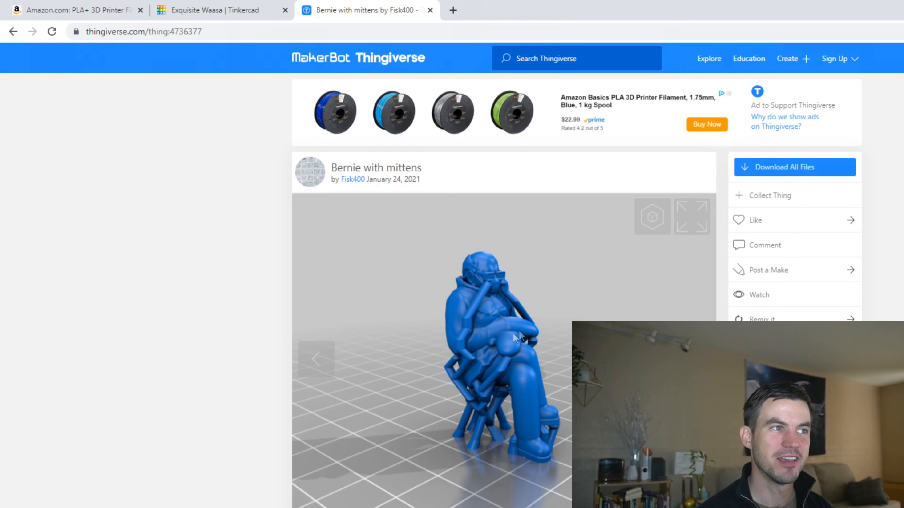
{"action": "mouse_move", "coordinate": [481, 437]}
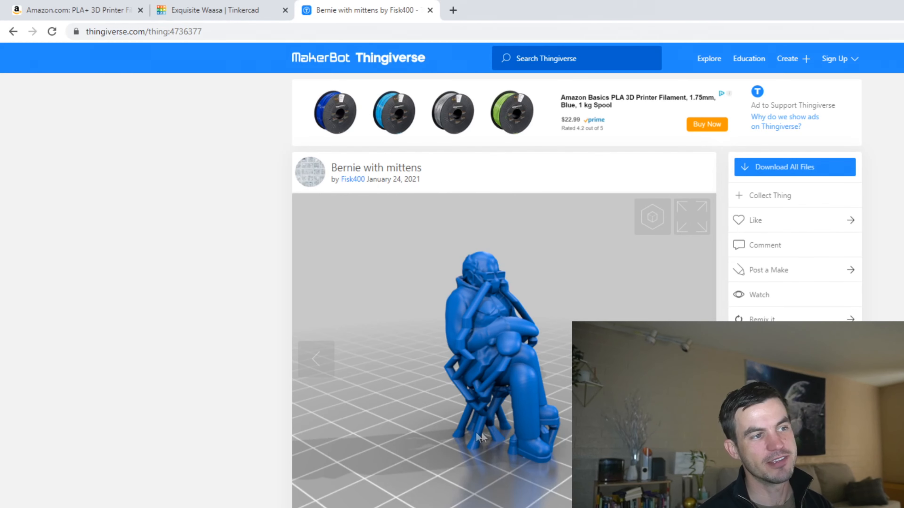
{"action": "mouse_move", "coordinate": [504, 430]}
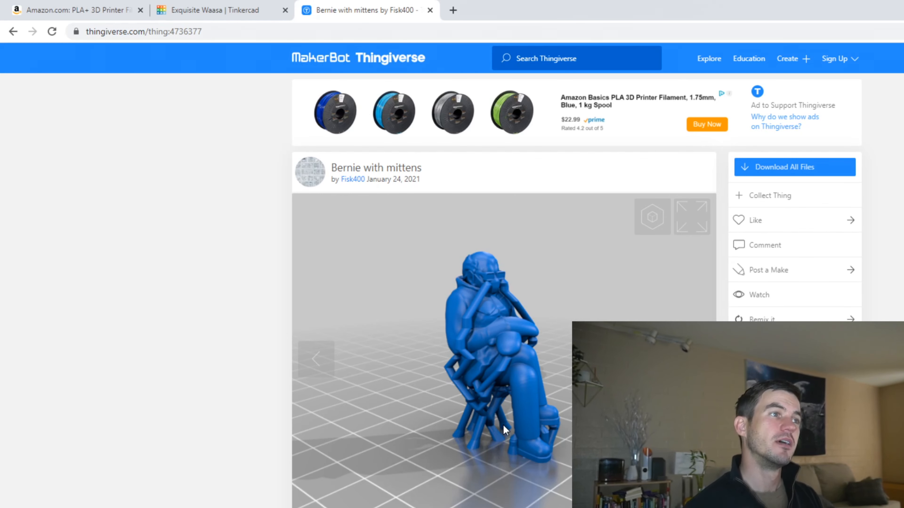